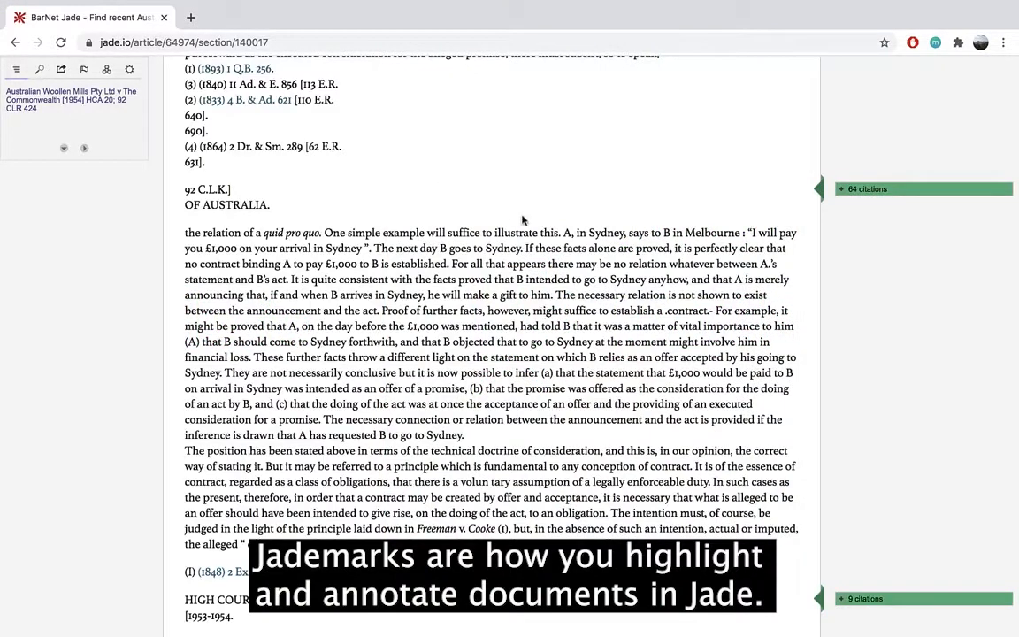
mouse_move(180, 232)
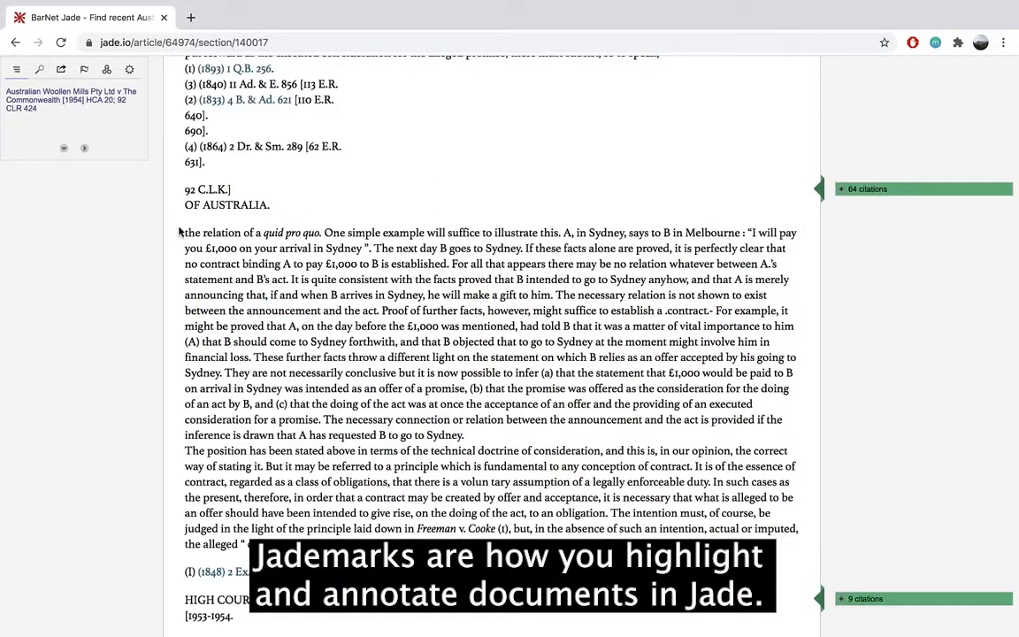
Step: Select the passage beginning "the relation of a quid pro quo" in the Australian Woollen Mills judgment
drag(184, 232, 449, 264)
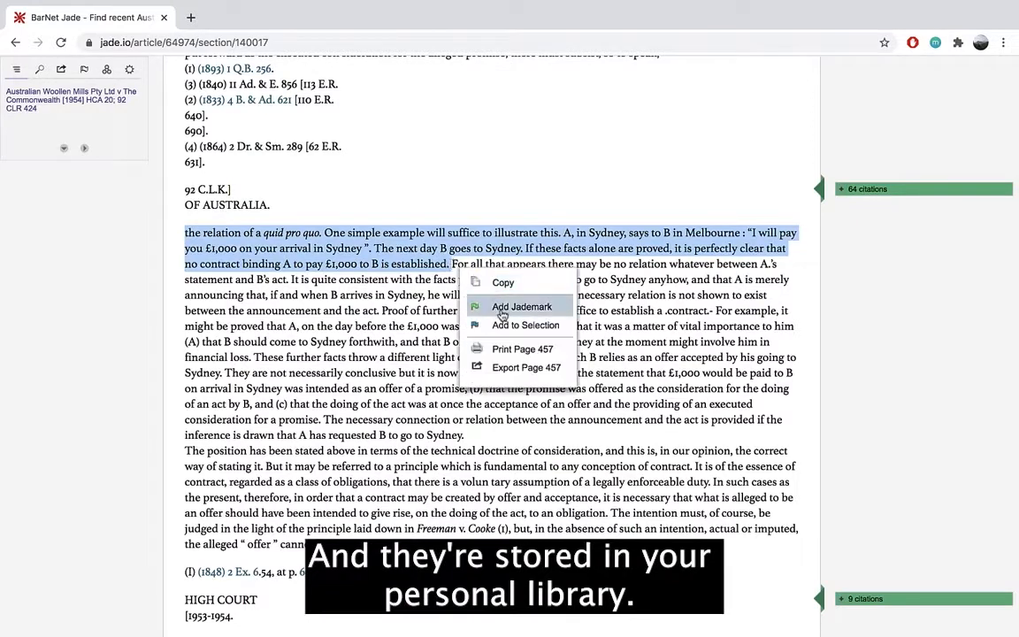
click(521, 306)
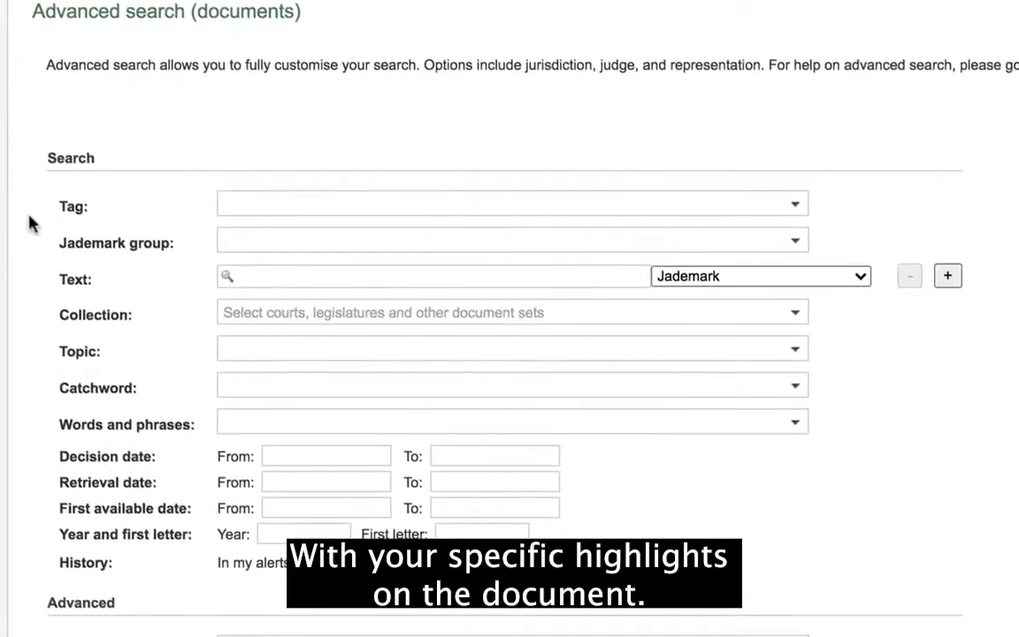
Step: Filter the Jademark search by the Contracts tag, limited to my own tags
scroll(down, 3)
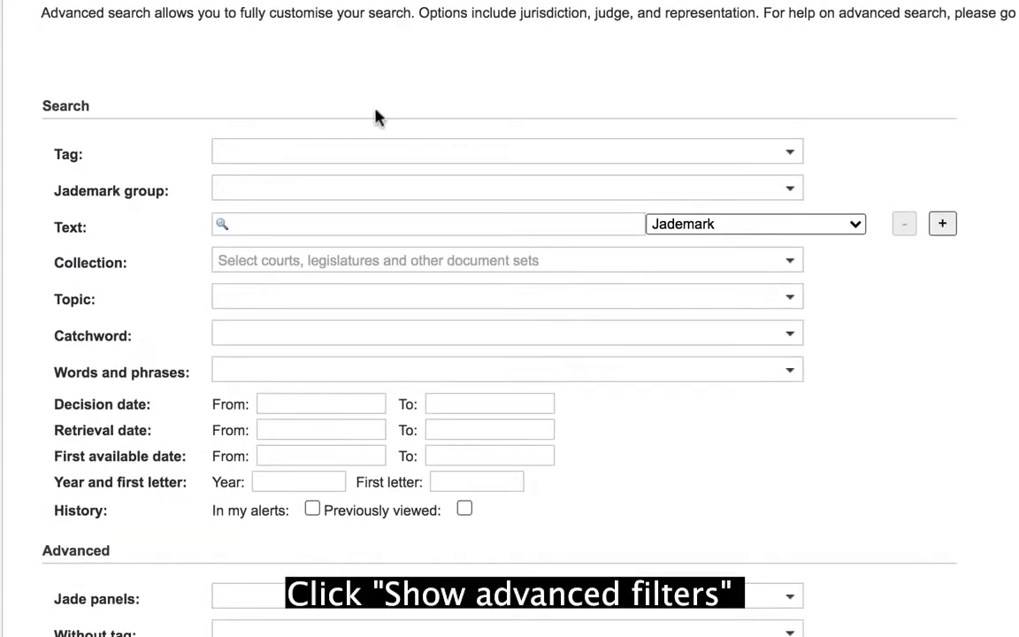
click(507, 152)
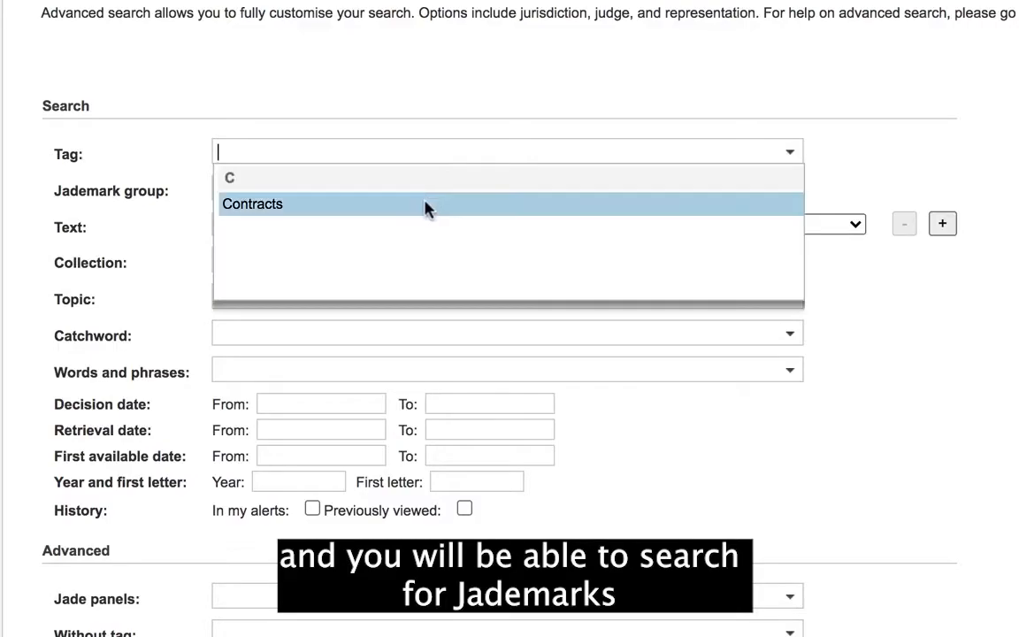
click(252, 204)
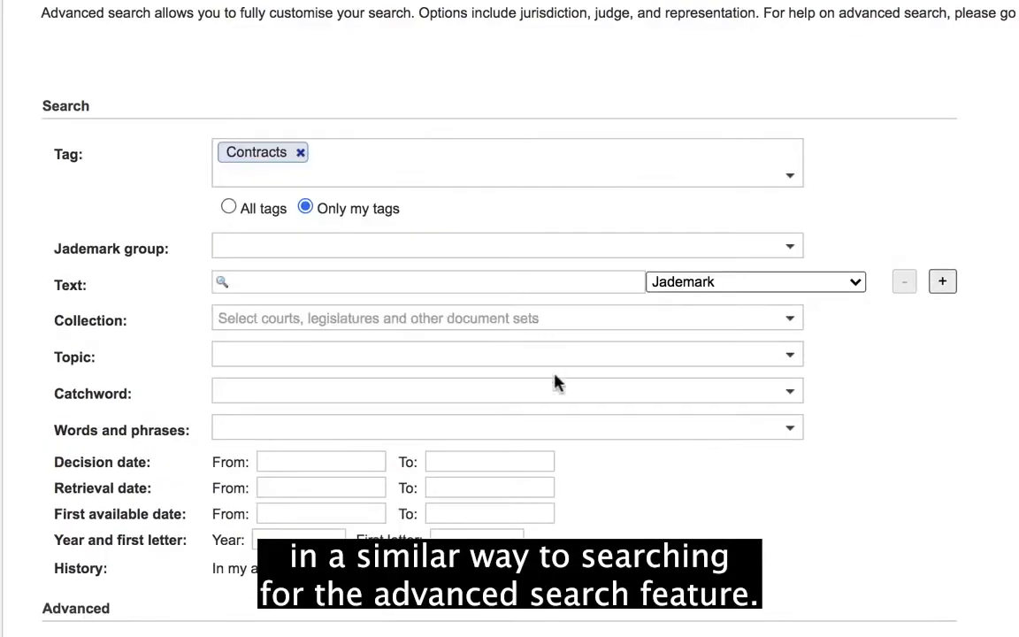
scroll(down, 3)
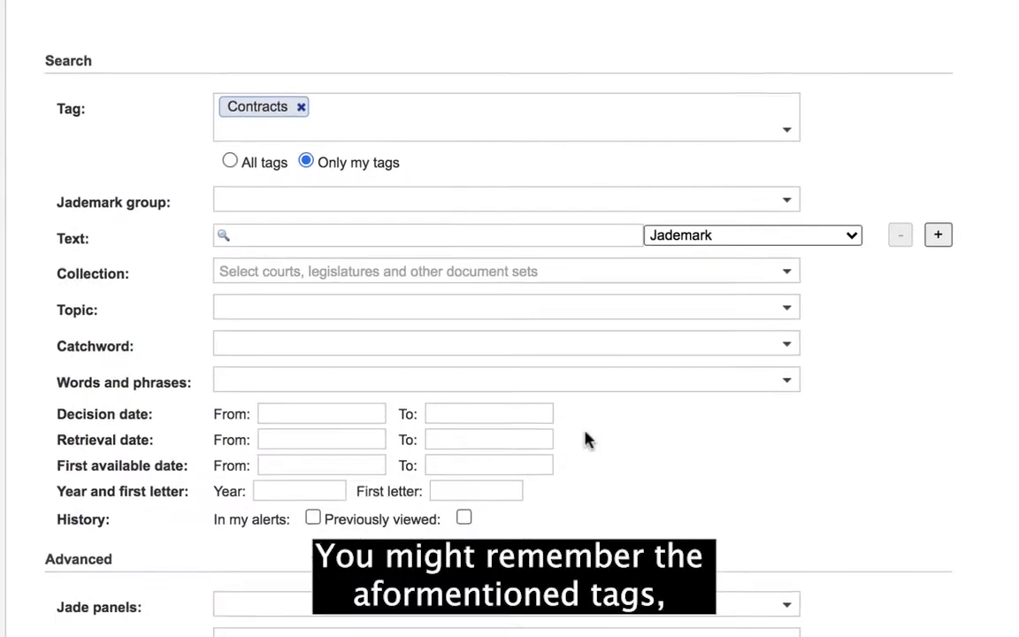